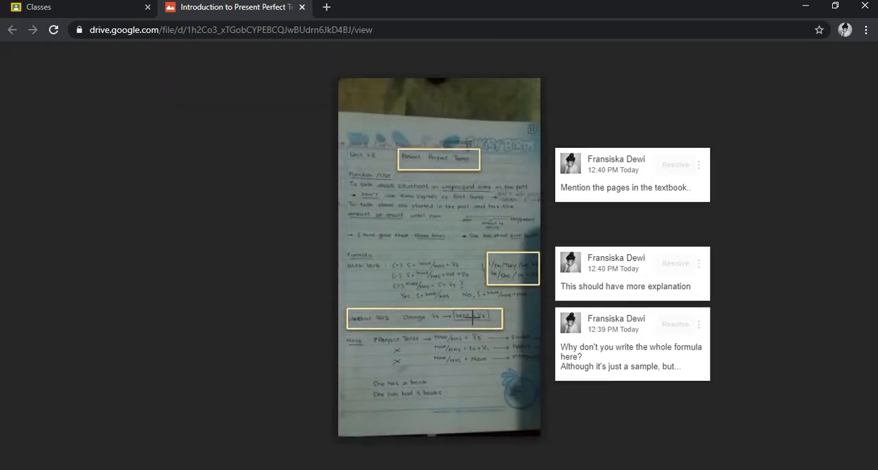
Expand the 'Why don't you write the whole formula here?' comment beside the notebook photo.
left_click(630, 357)
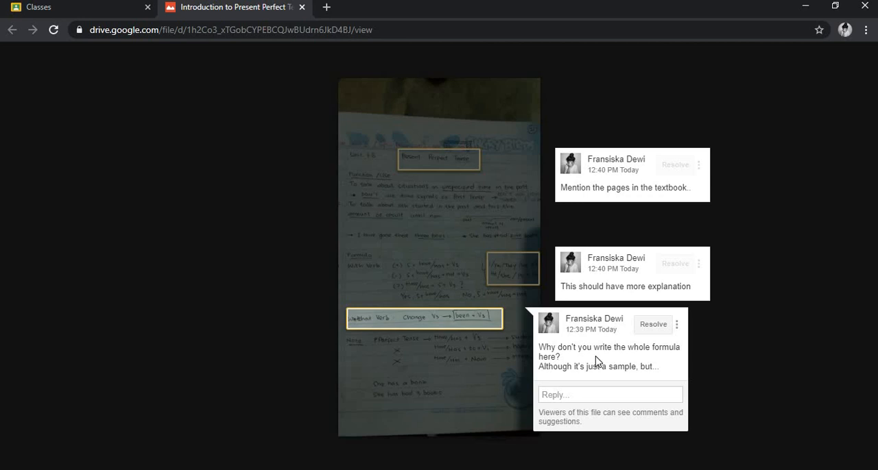
left_click(624, 273)
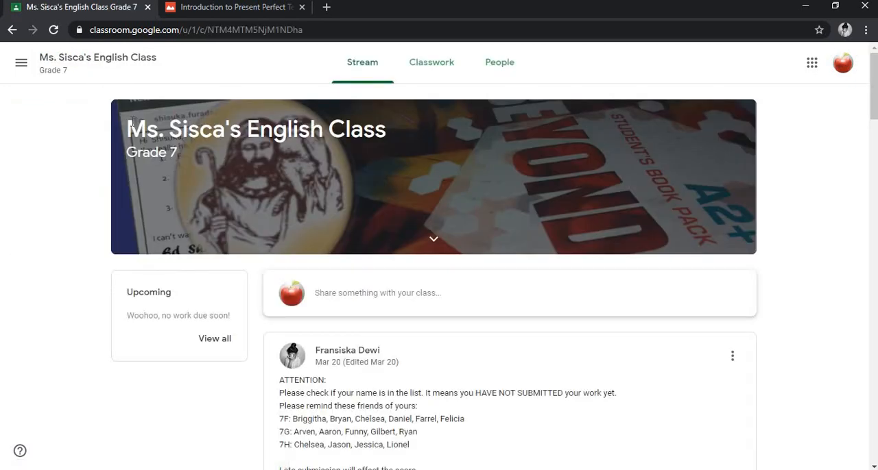
mouse_move(422, 89)
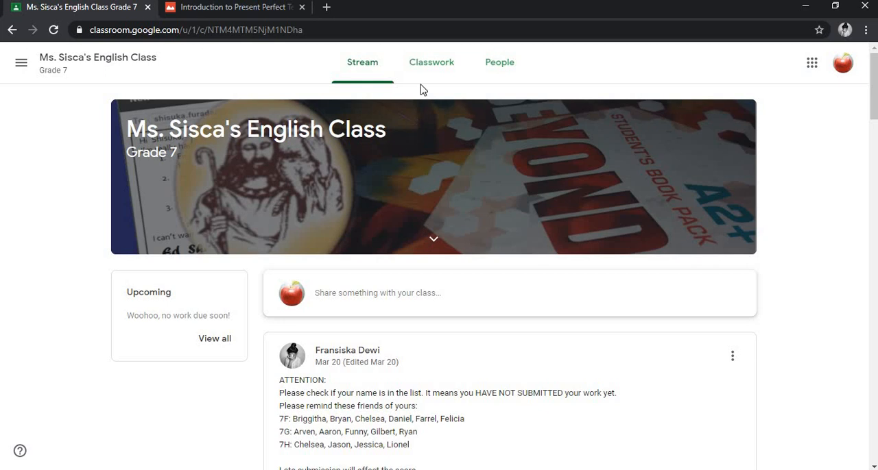
Show the Classwork list and briefly expand the Introduction to Present Perfect Tense assignment.
left_click(431, 62)
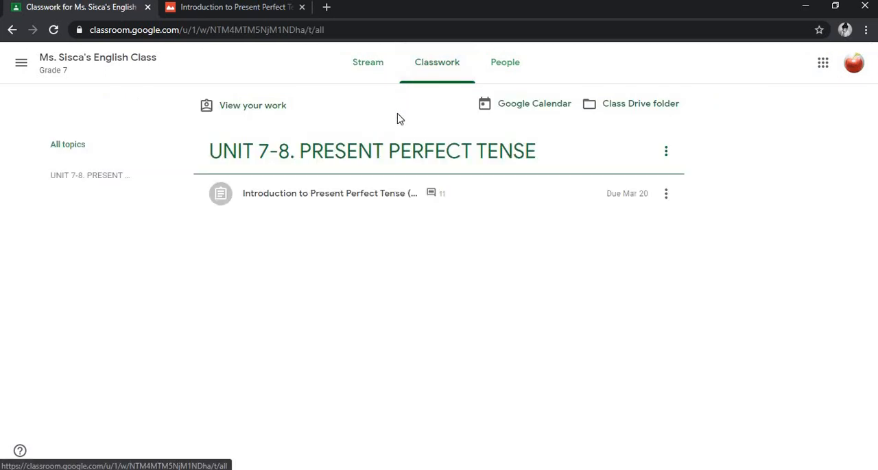
mouse_move(340, 194)
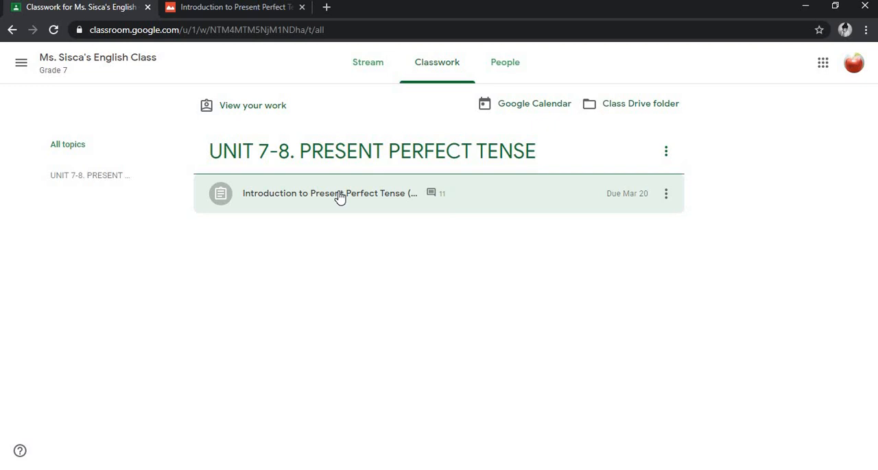
left_click(329, 193)
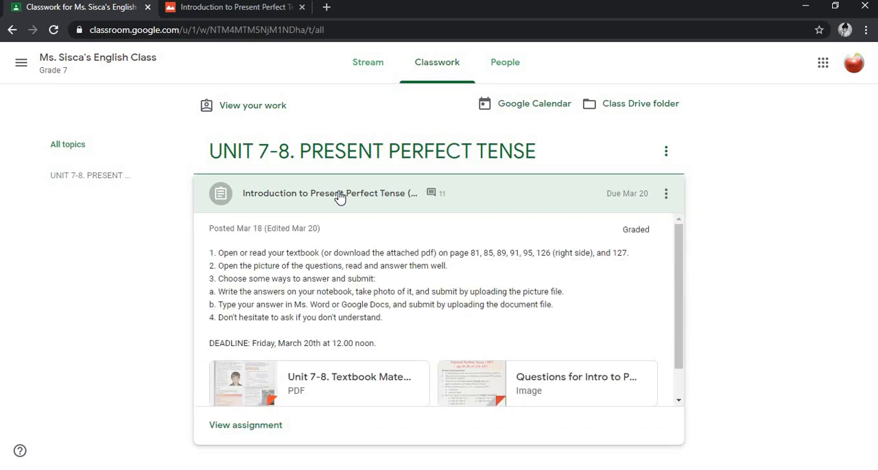
left_click(329, 192)
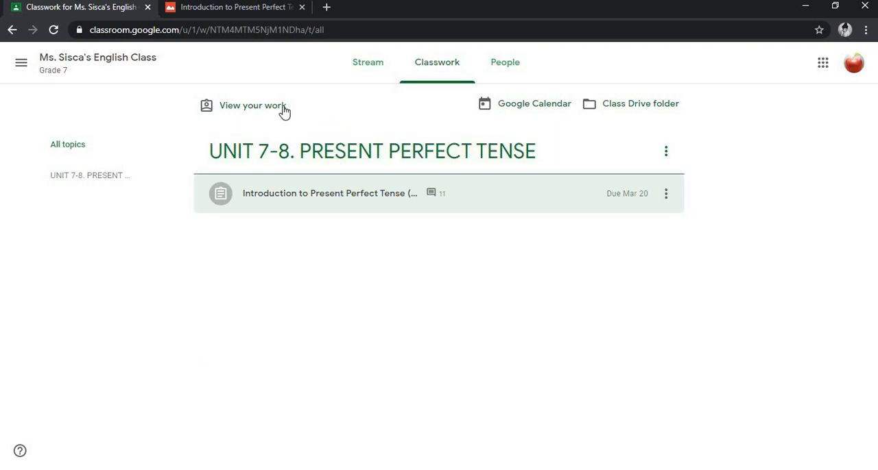
Go to the student's own work page showing the 90/100 graded submission.
left_click(253, 105)
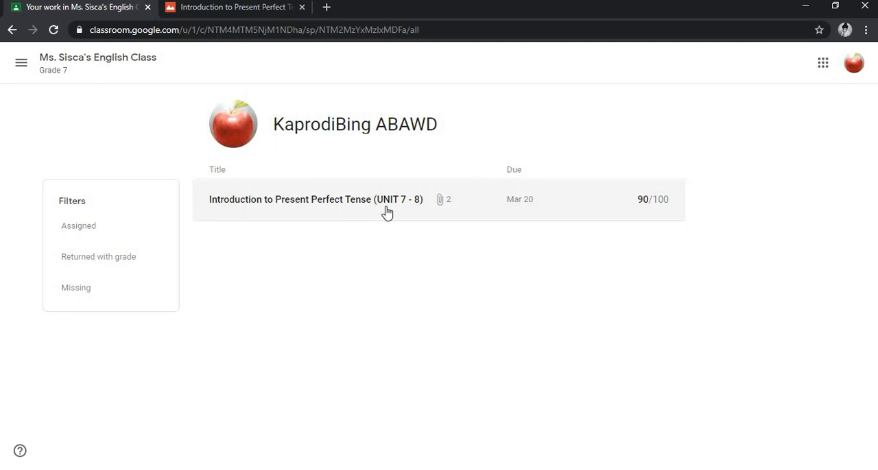
mouse_move(499, 246)
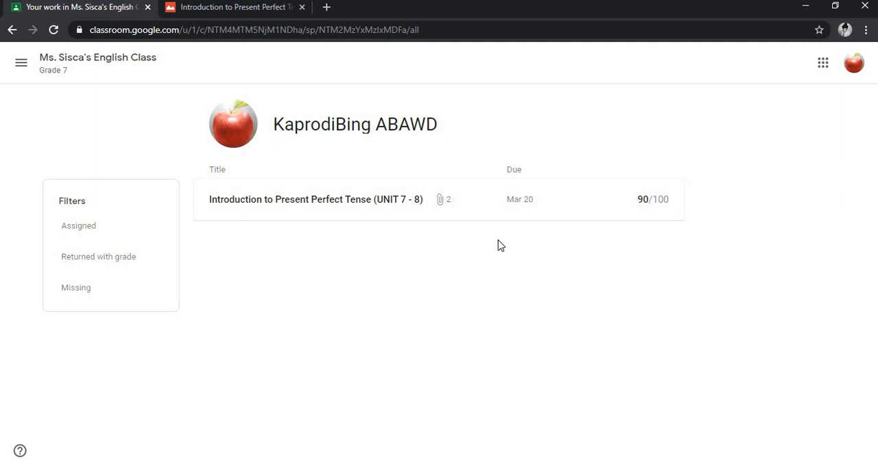
mouse_move(638, 185)
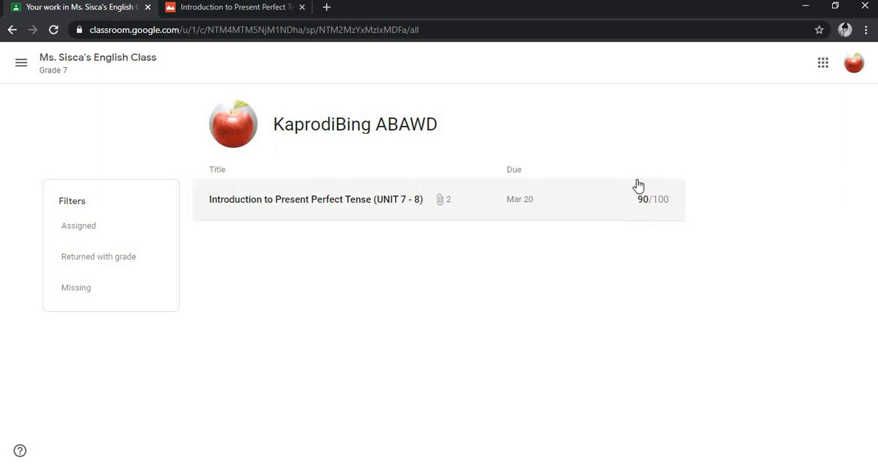
mouse_move(444, 211)
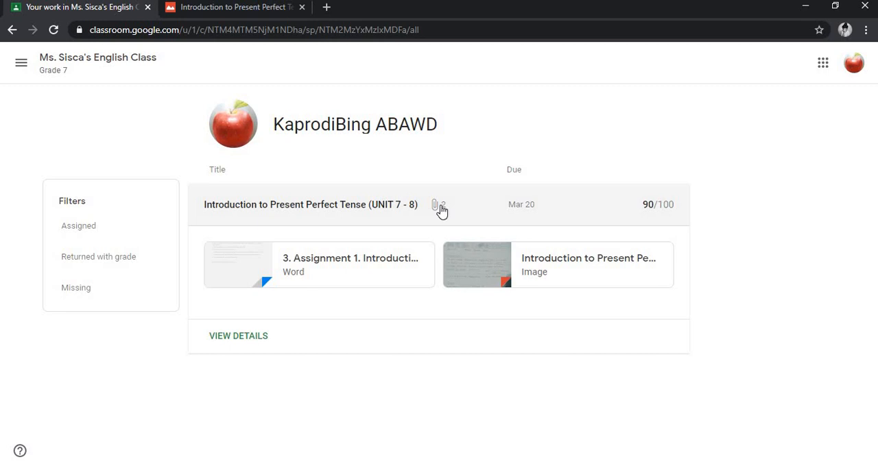
mouse_move(496, 272)
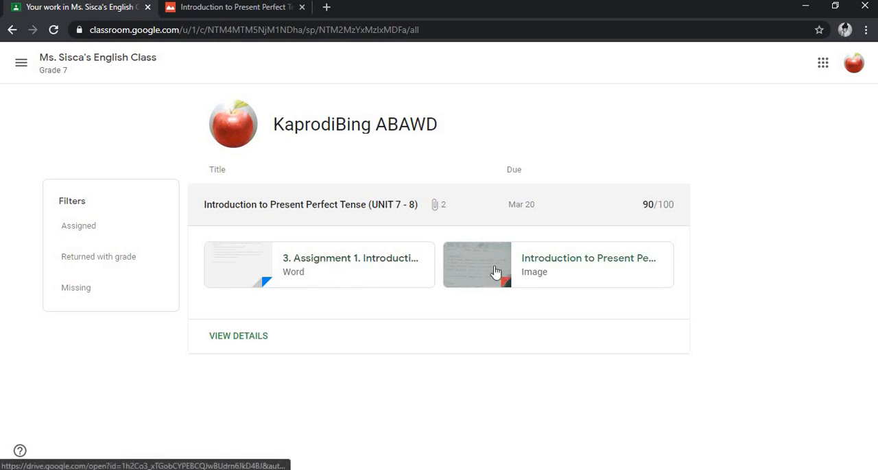
mouse_move(249, 274)
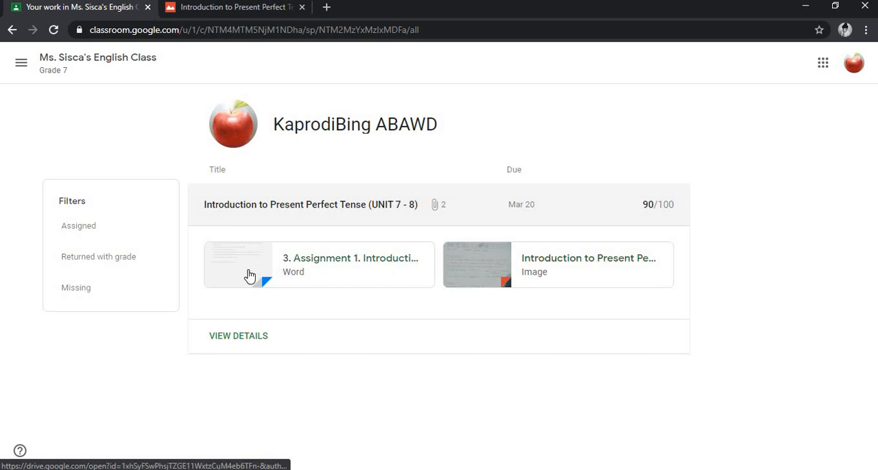
Preview the submitted Word file '3. Assignment 1. Introduction to PPT.docx'.
left_click(237, 265)
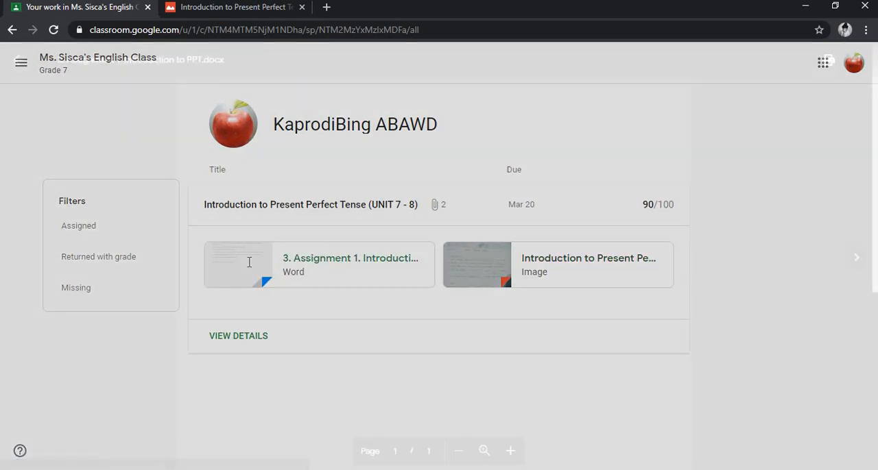
left_click(319, 265)
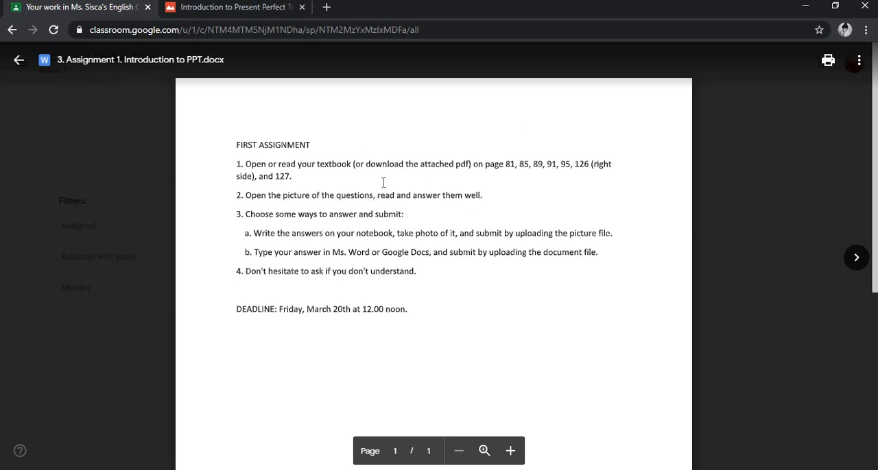
mouse_move(326, 233)
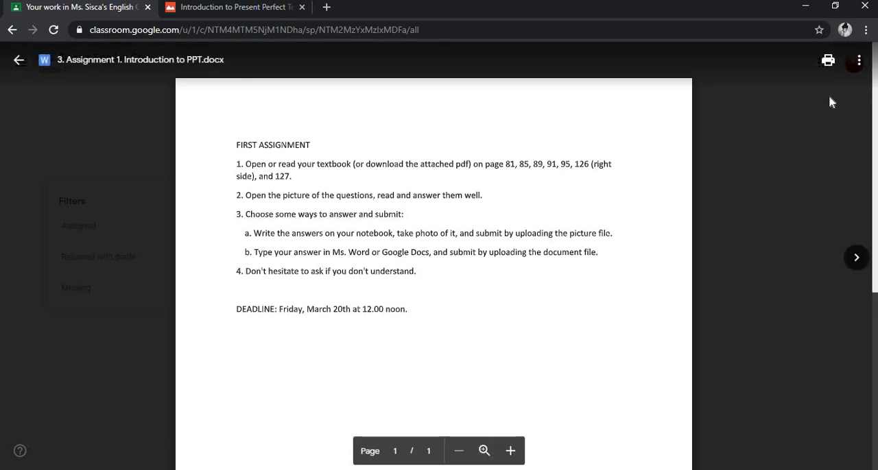
mouse_move(859, 60)
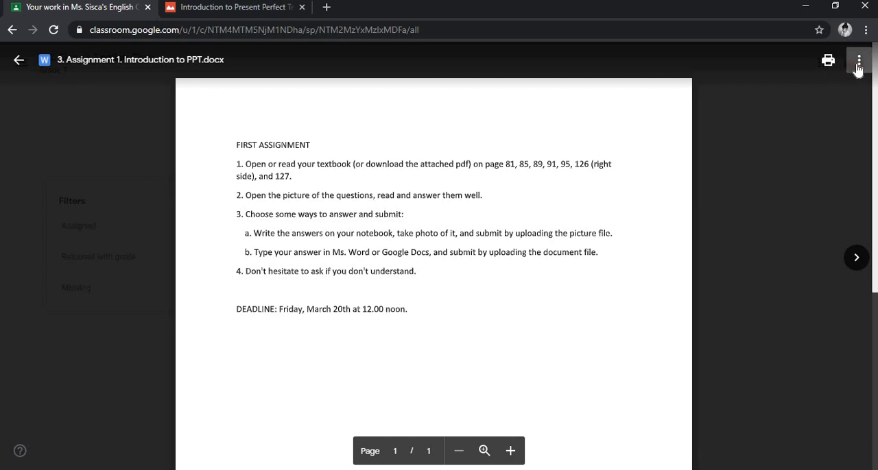
mouse_move(858, 60)
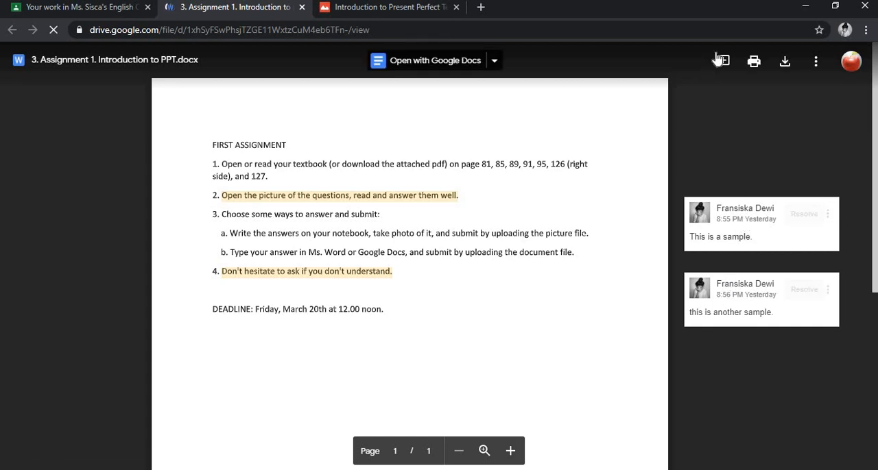
mouse_move(721, 60)
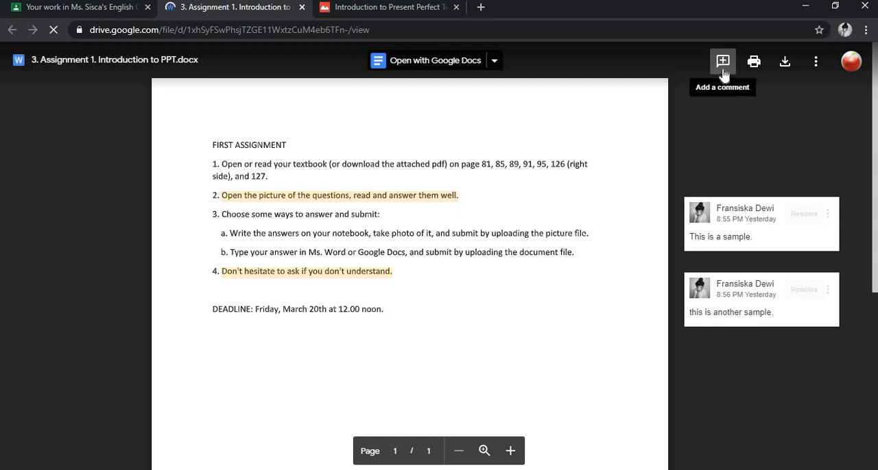
mouse_move(755, 240)
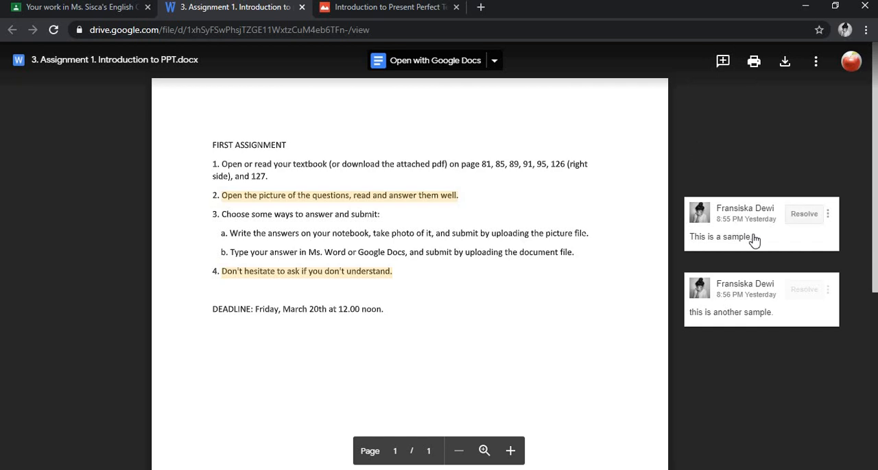
Expand the teacher's first sample comment on the Word document in Drive.
left_click(740, 236)
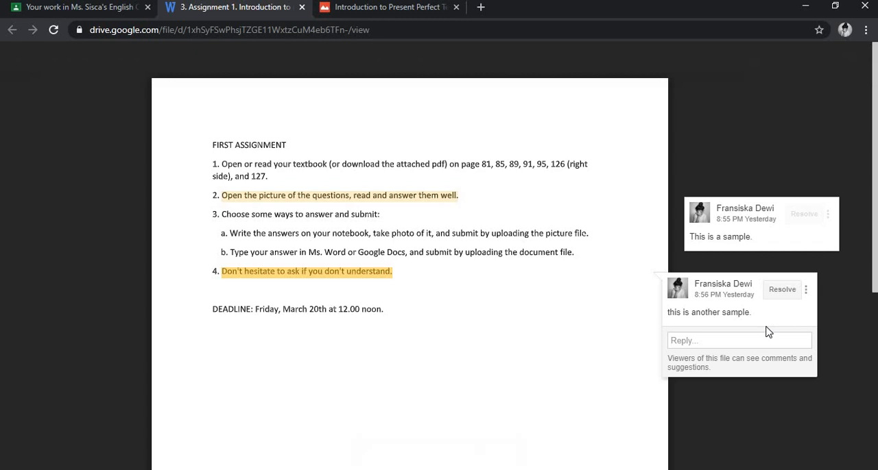
left_click(302, 6)
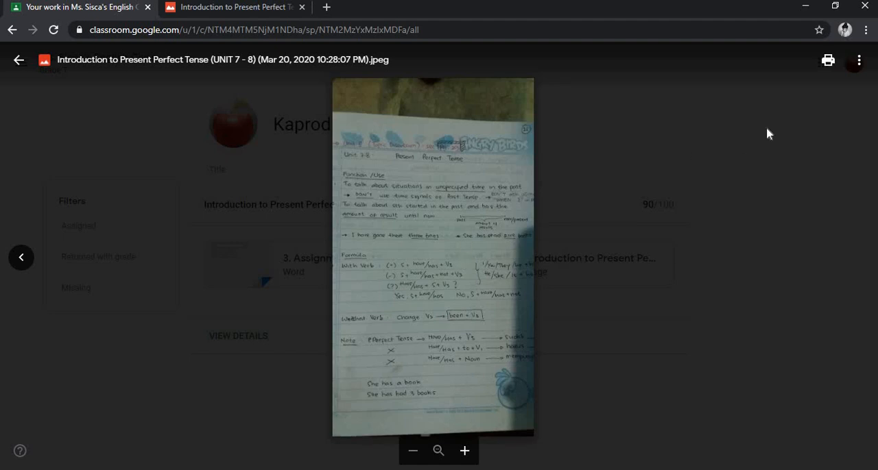
mouse_move(858, 60)
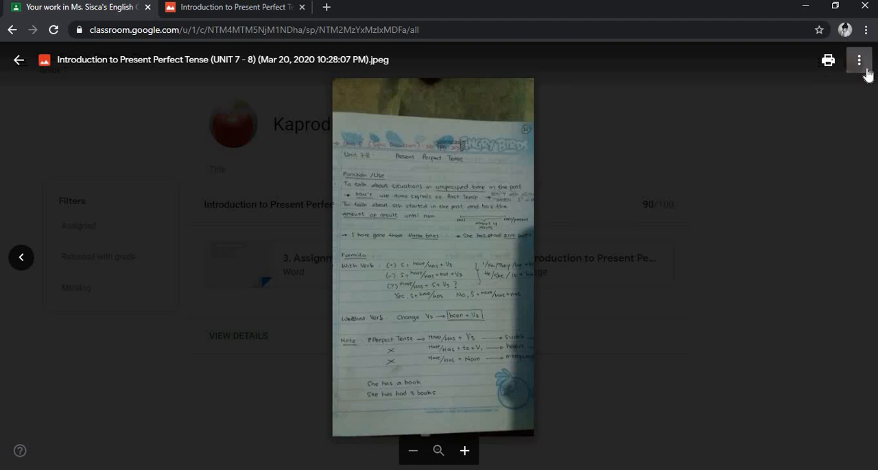
Send the notebook photo preview to open in a separate window via the more menu.
left_click(859, 60)
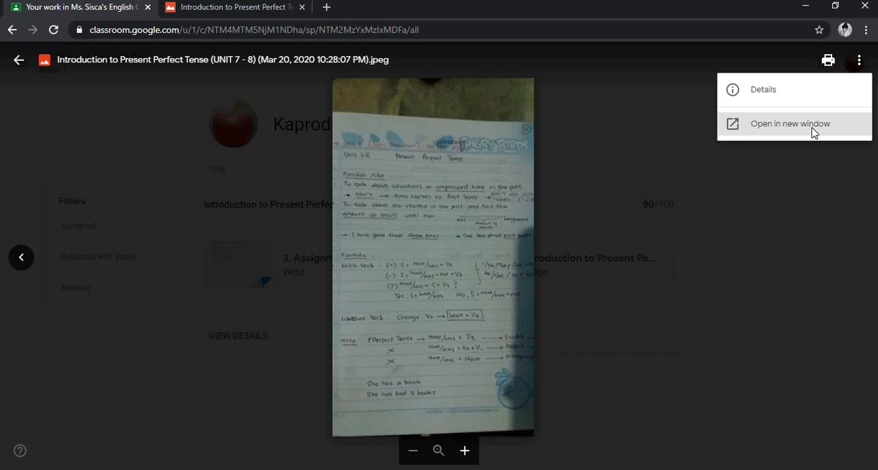
left_click(790, 123)
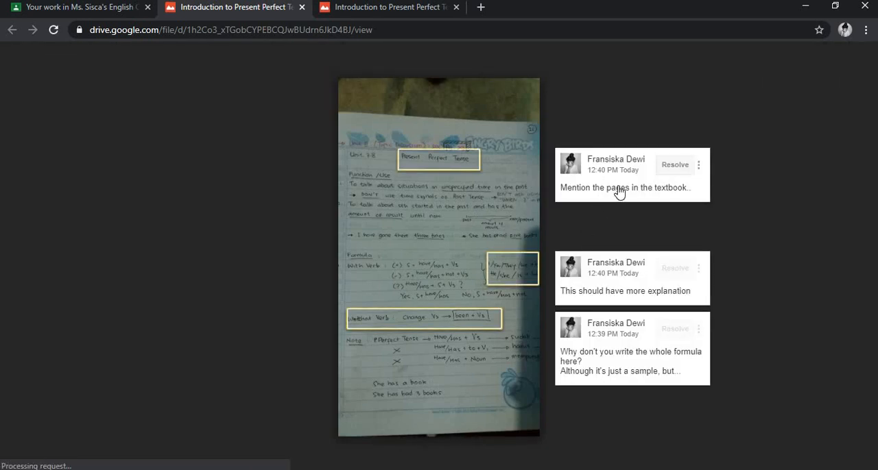
Expand the 'Mention the pages' and 'This should have more explanation' comments on the photo.
left_click(623, 187)
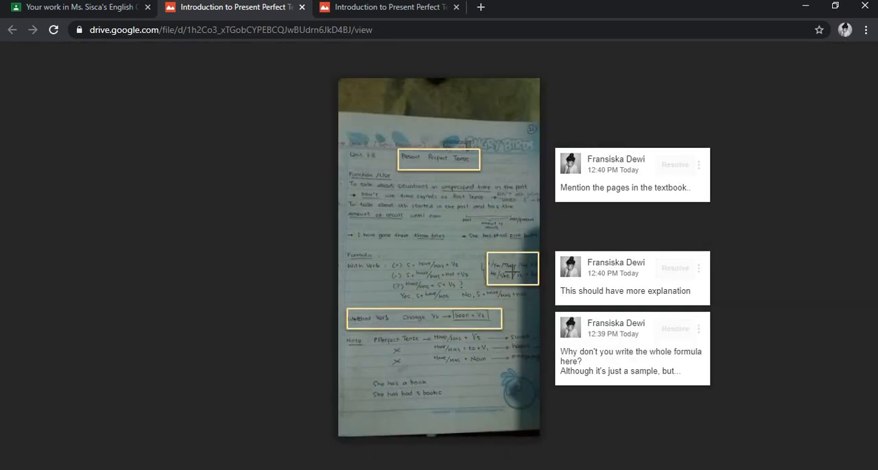
left_click(625, 290)
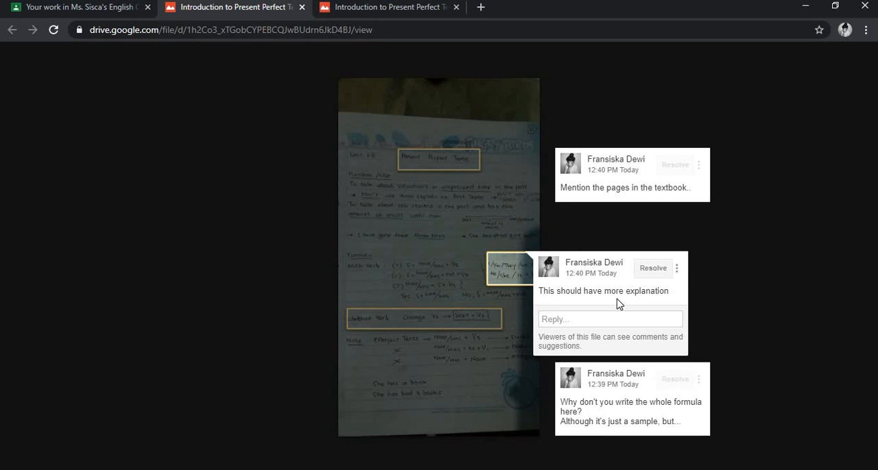
mouse_move(549, 130)
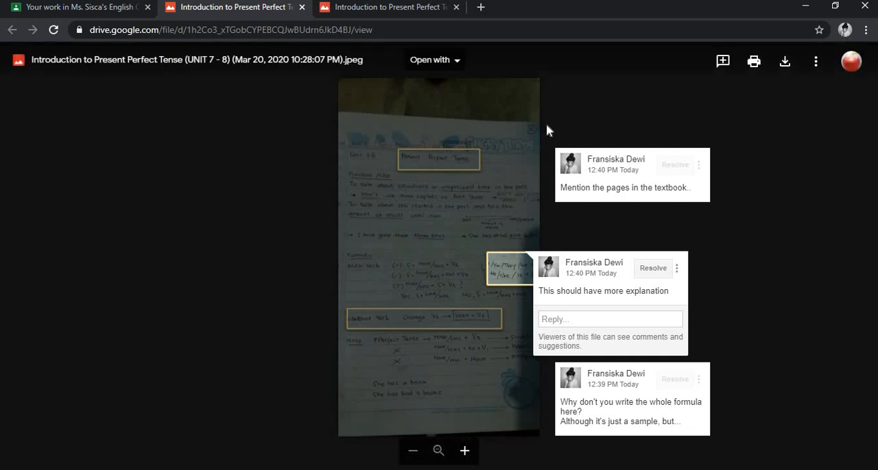
mouse_move(194, 192)
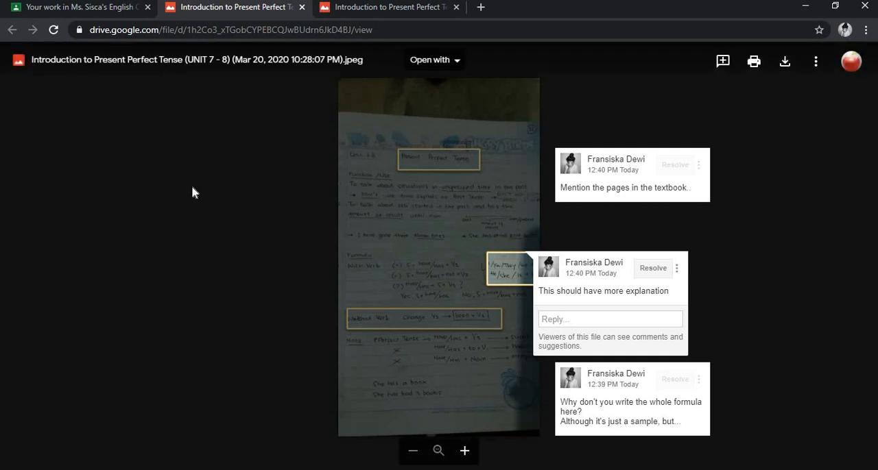
mouse_move(165, 408)
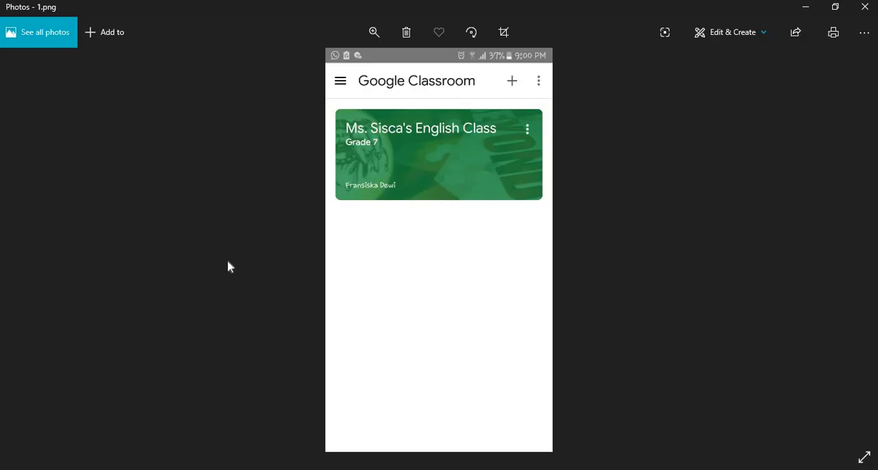
mouse_move(538, 214)
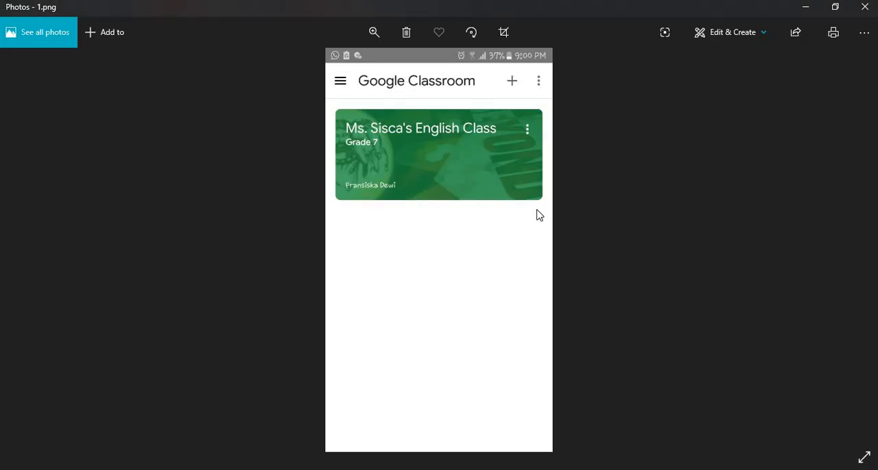
mouse_move(455, 133)
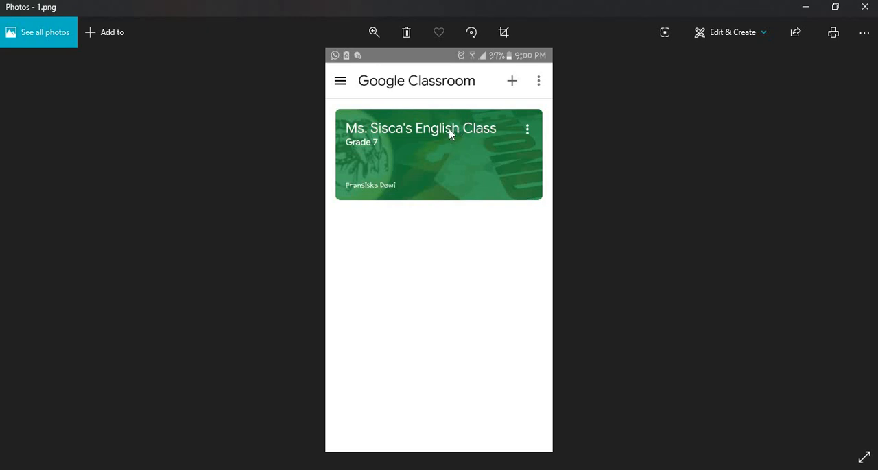
Step through the screenshots to the assignment page graded 90/100.
left_click(439, 155)
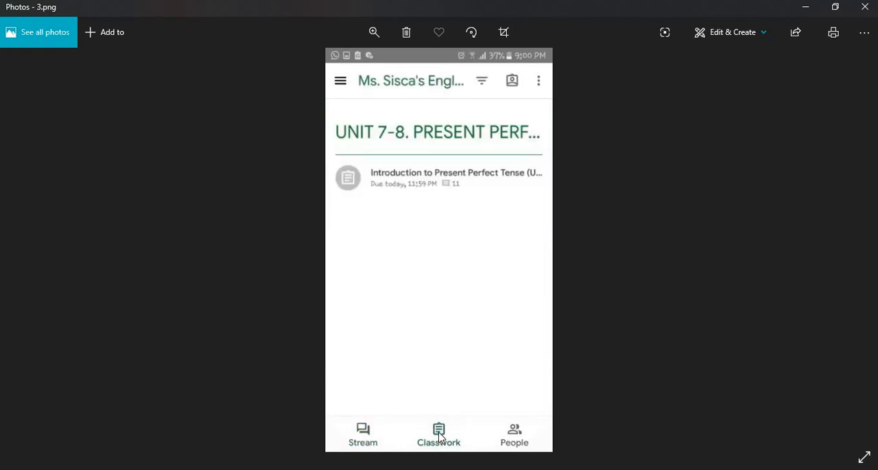
mouse_move(450, 192)
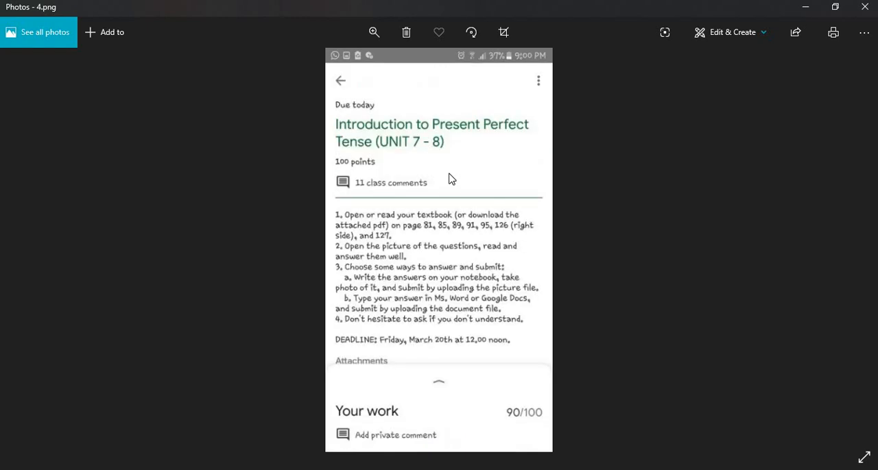
mouse_move(560, 411)
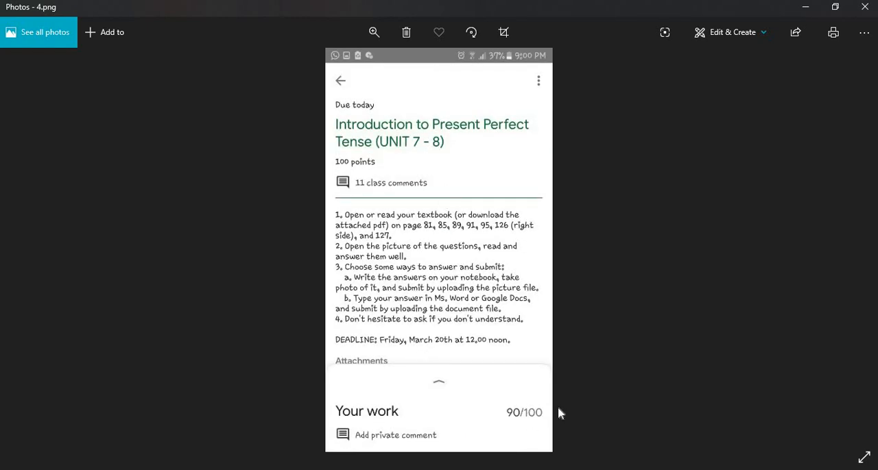
mouse_move(523, 424)
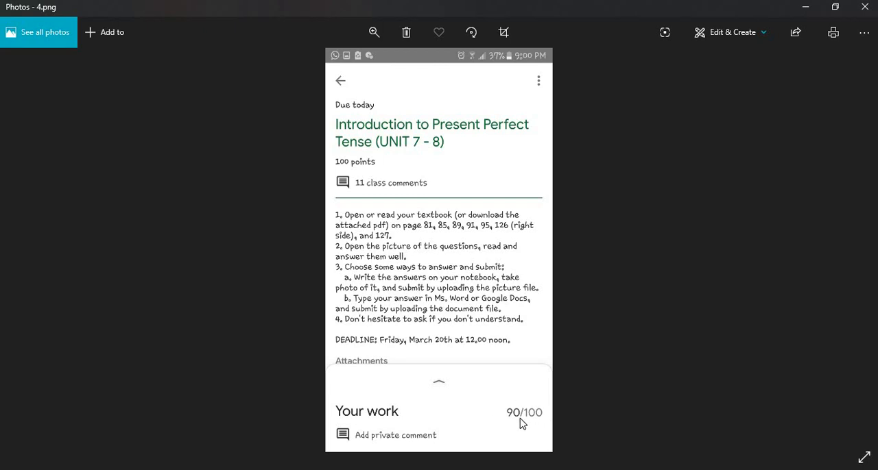
mouse_move(439, 389)
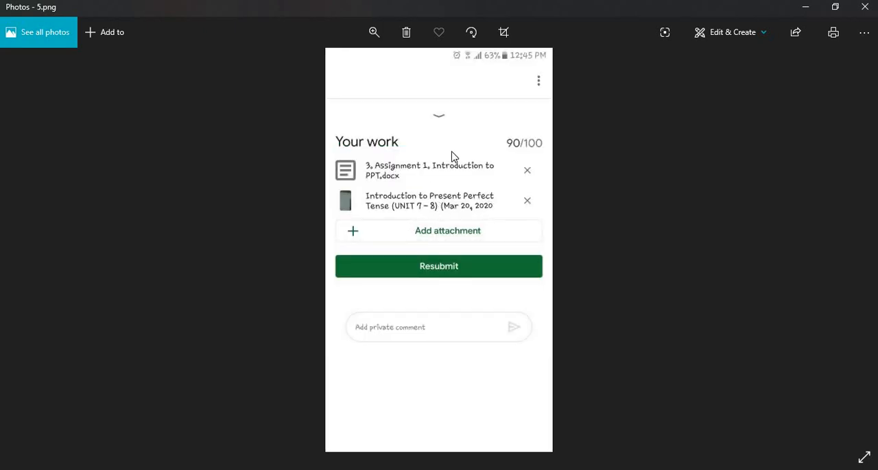
mouse_move(458, 189)
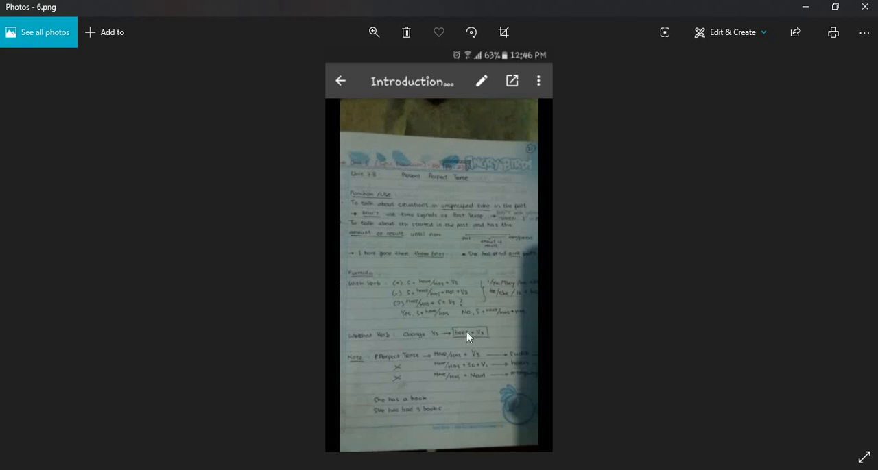
mouse_move(442, 217)
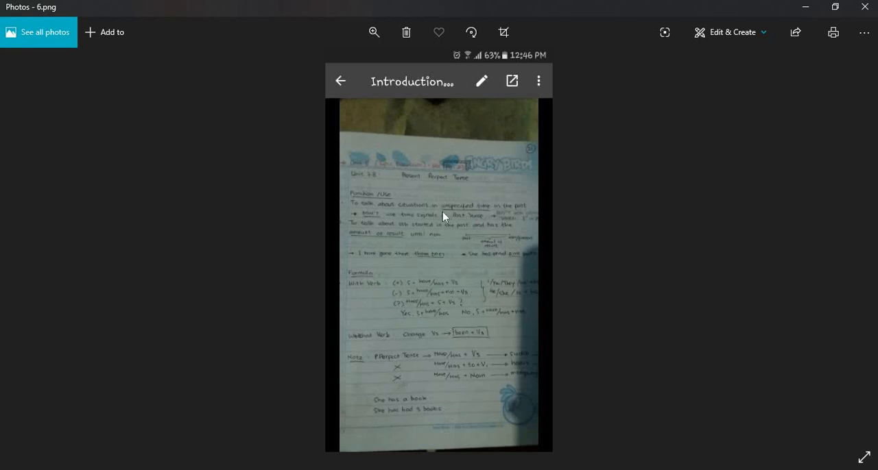
mouse_move(469, 240)
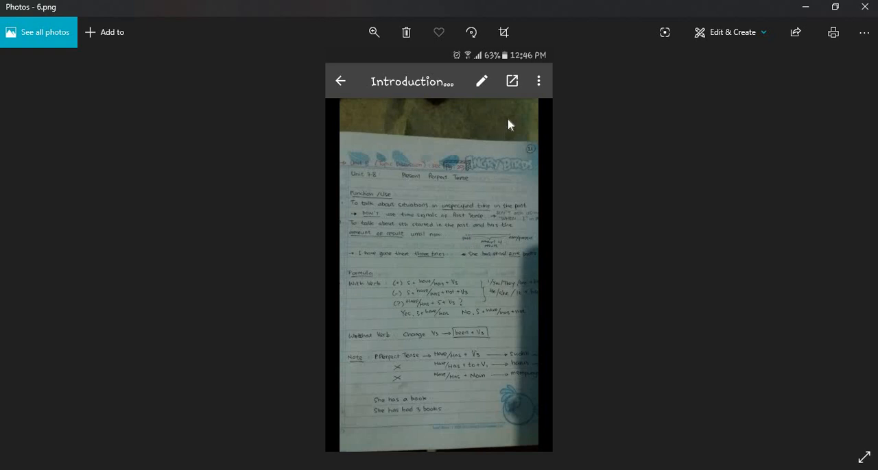
mouse_move(538, 96)
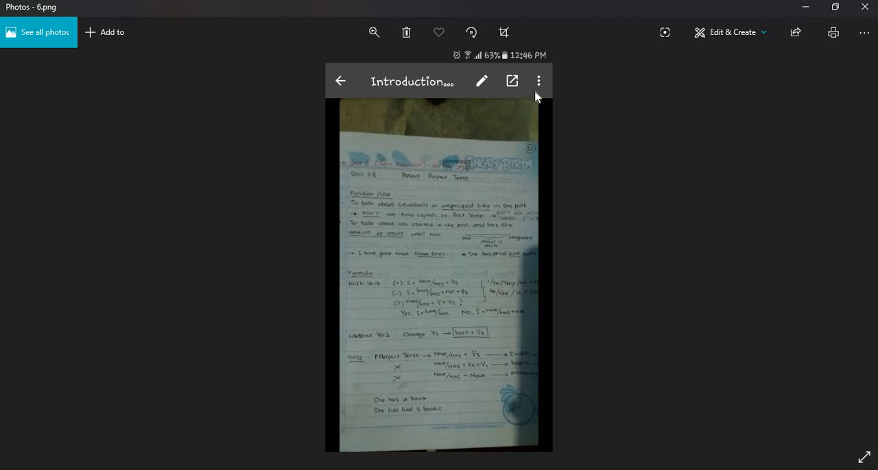
mouse_move(509, 100)
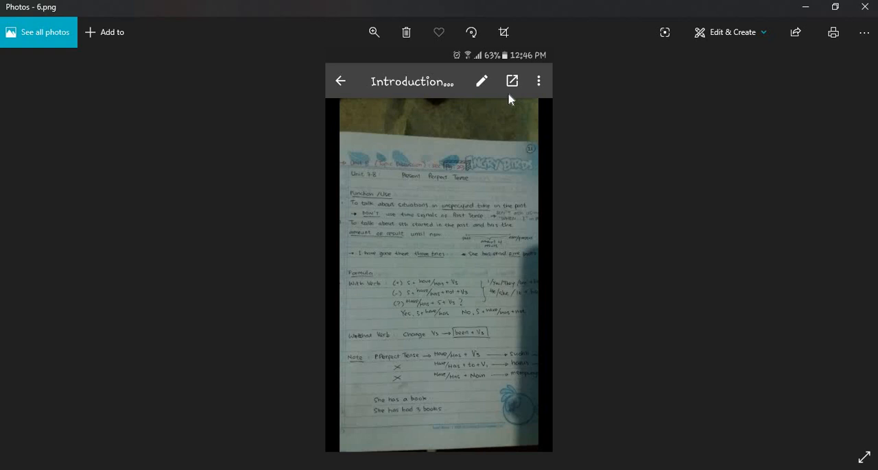
mouse_move(501, 91)
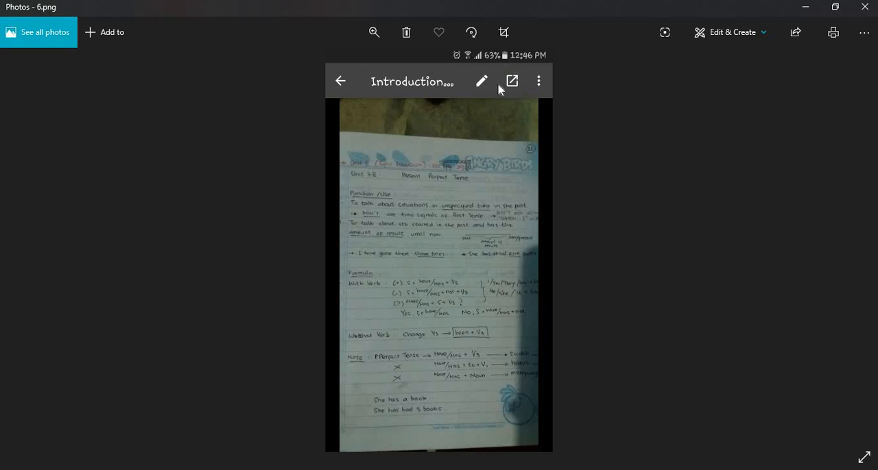
mouse_move(516, 84)
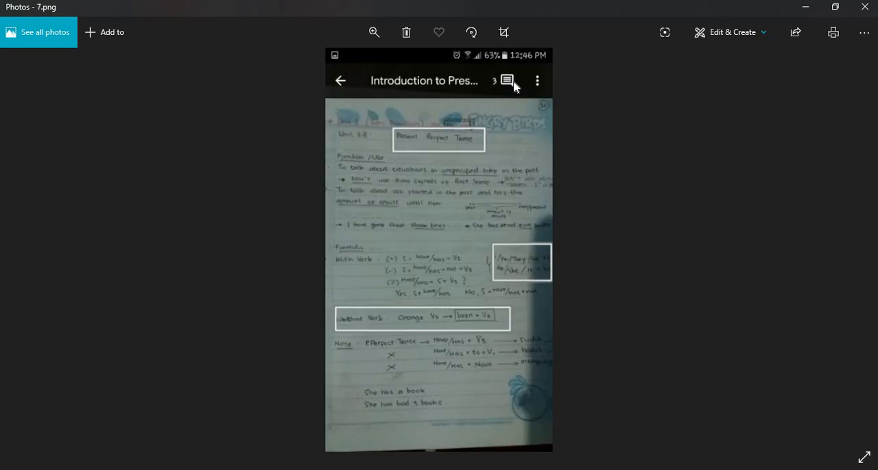
mouse_move(484, 318)
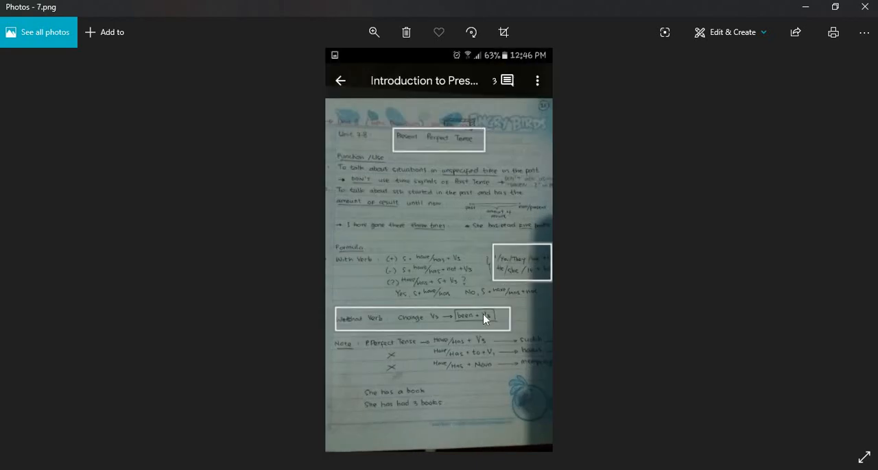
mouse_move(507, 264)
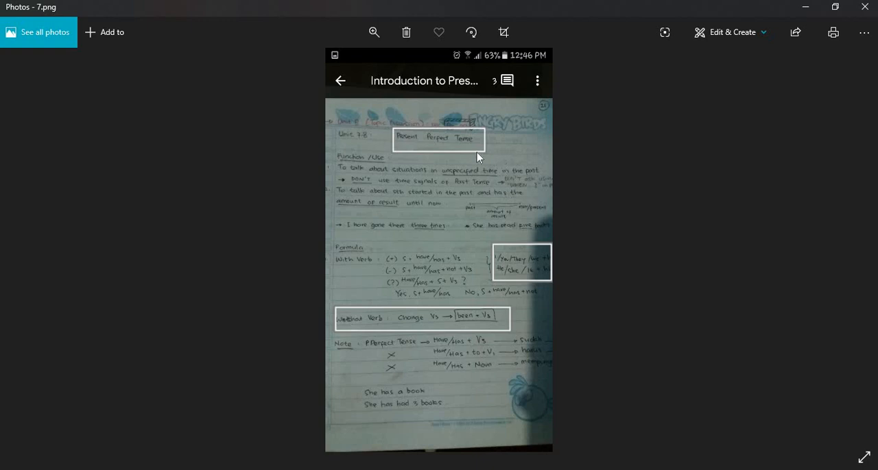
mouse_move(478, 145)
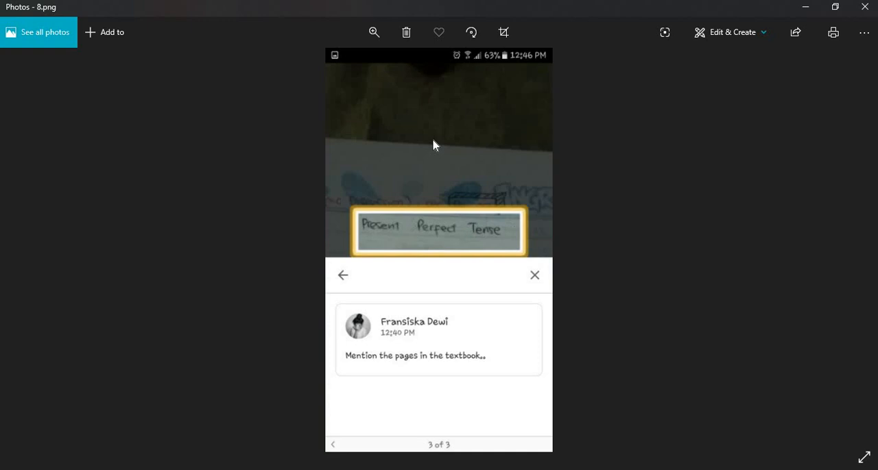
mouse_move(411, 362)
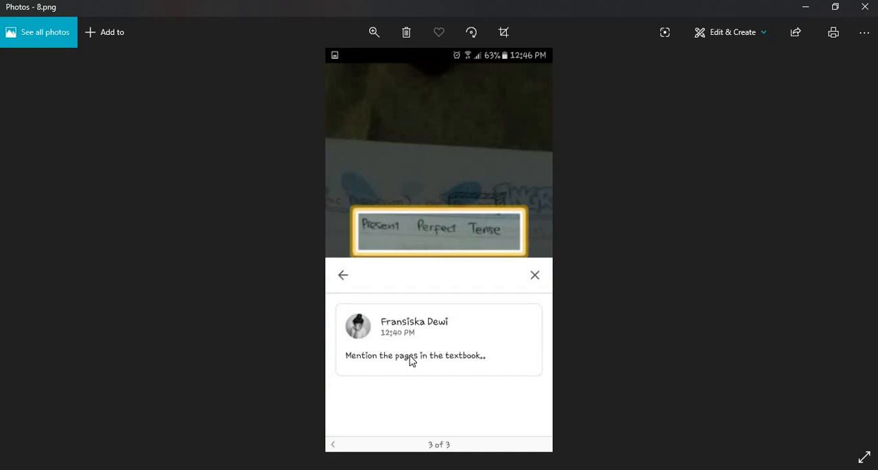
mouse_move(445, 351)
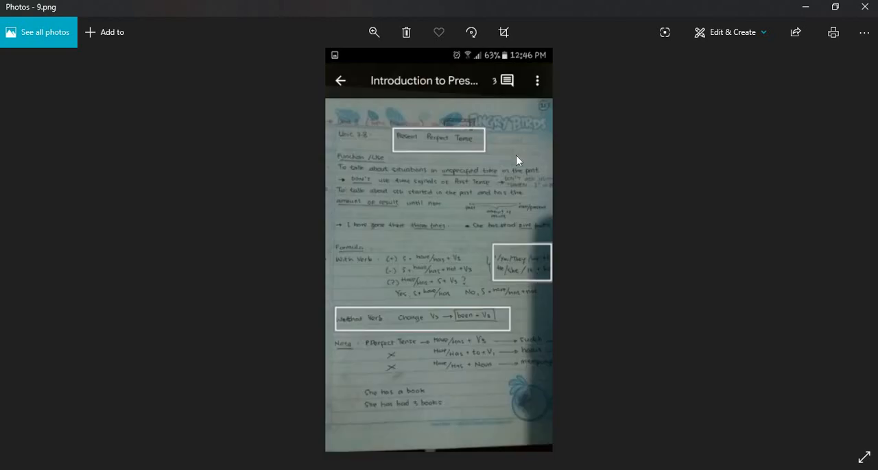
mouse_move(528, 82)
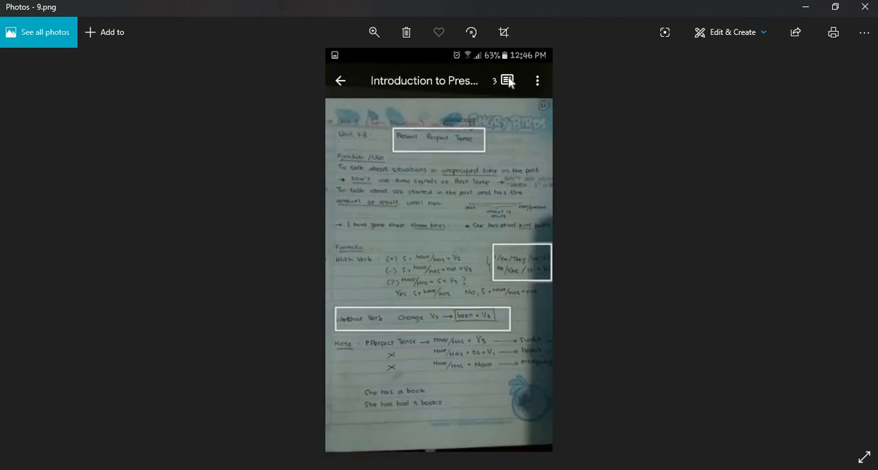
Advance to the screenshot showing the 'This should have more explanation' comment.
left_click(508, 80)
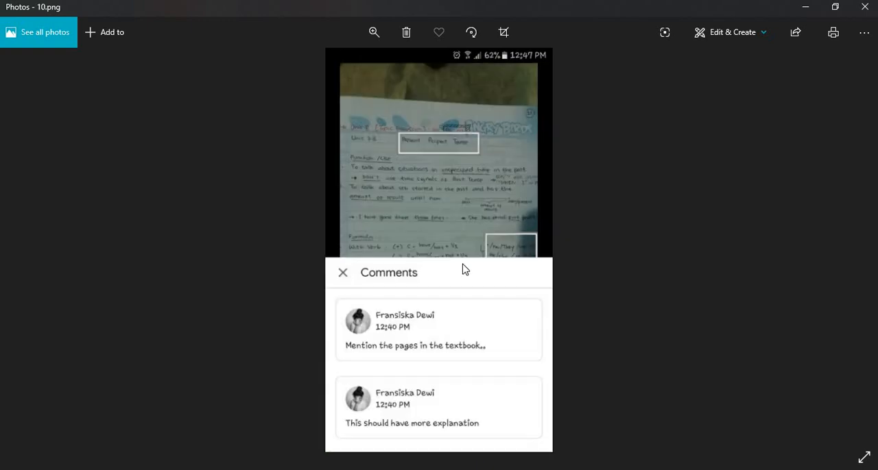
mouse_move(409, 332)
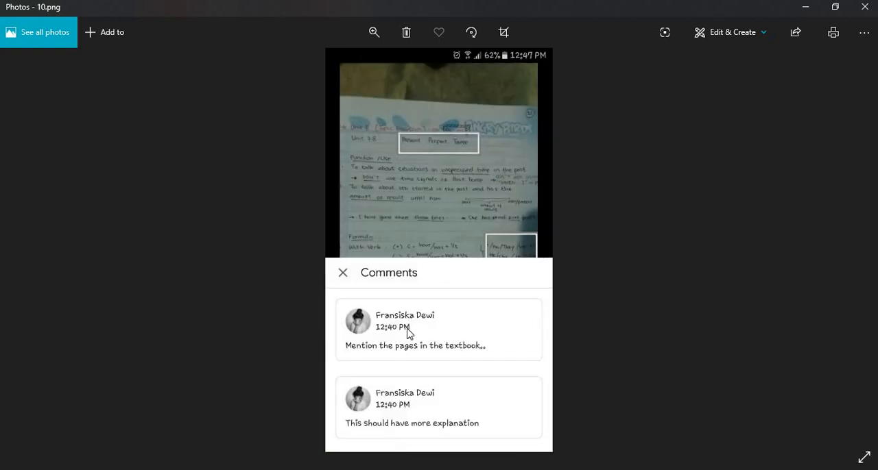
mouse_move(446, 336)
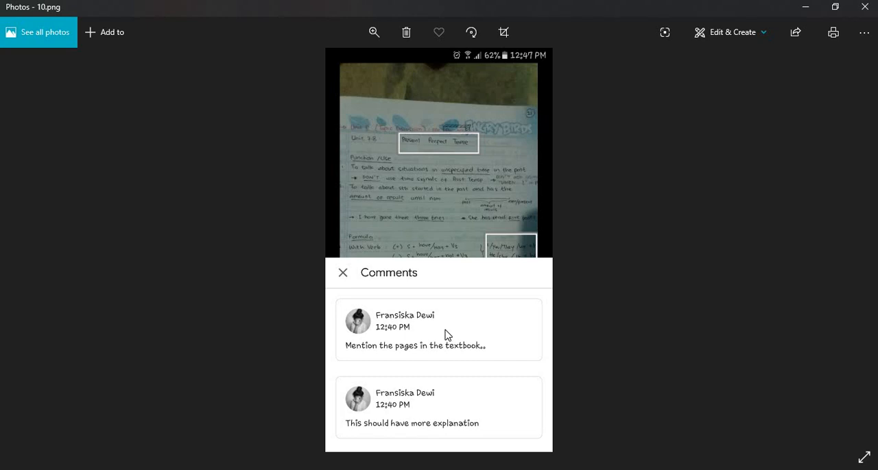
mouse_move(448, 413)
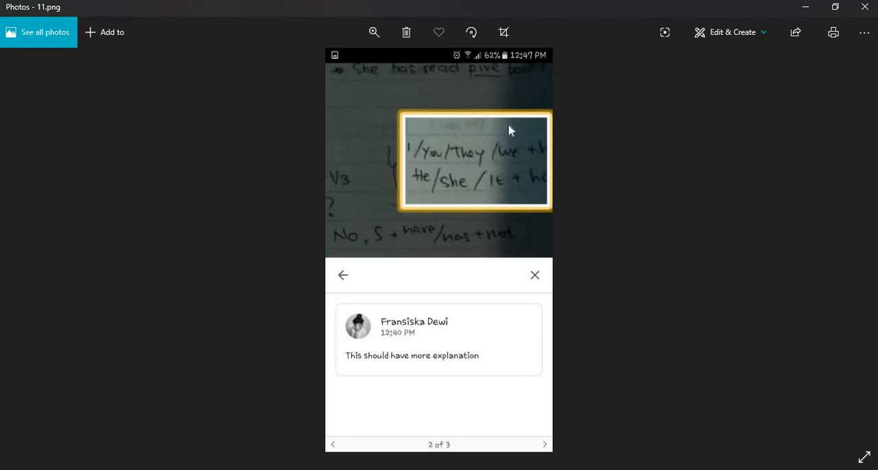
mouse_move(434, 373)
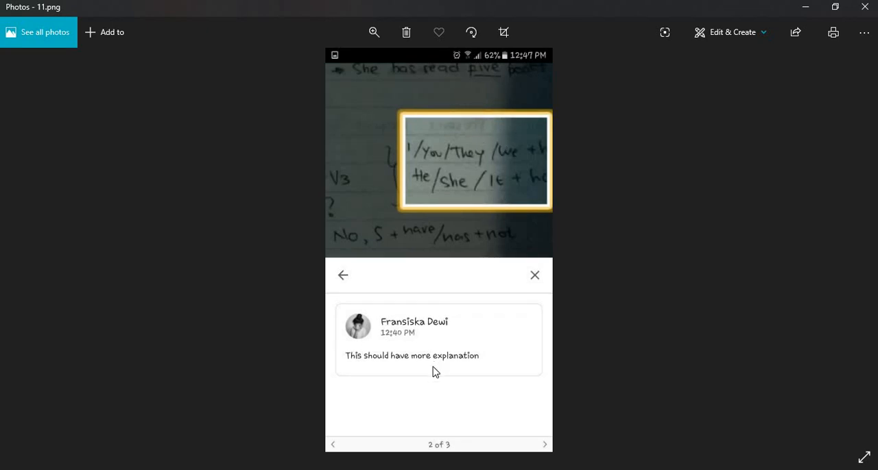
mouse_move(445, 350)
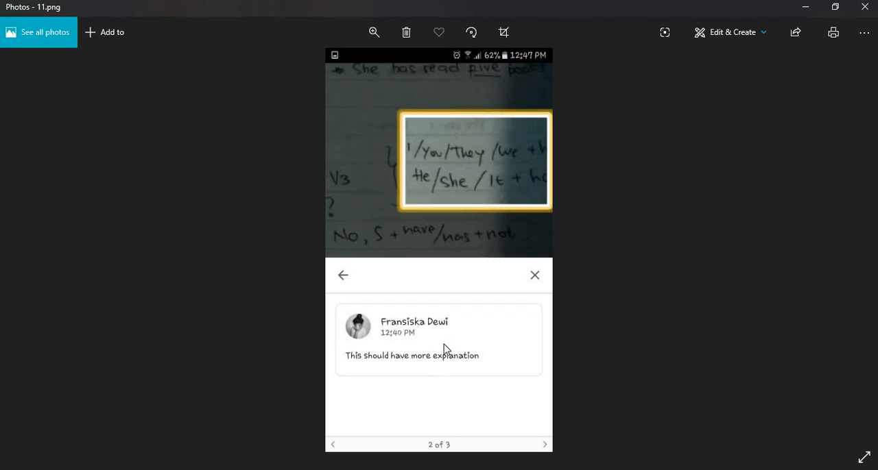
mouse_move(448, 332)
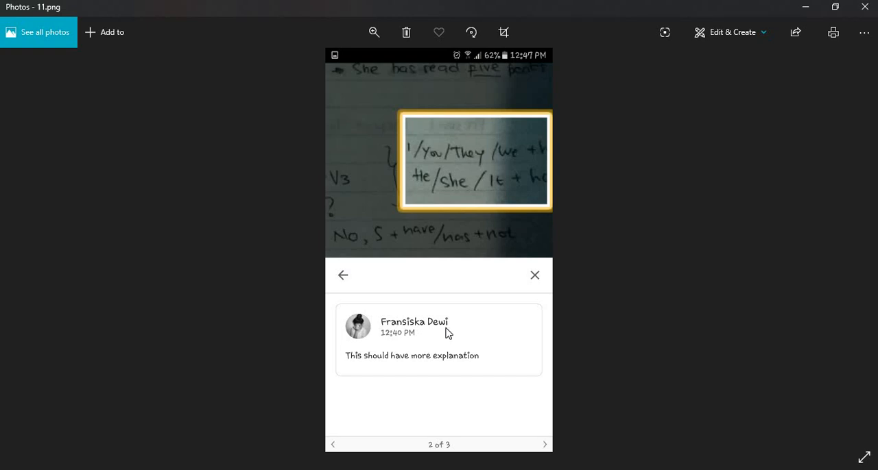
mouse_move(624, 175)
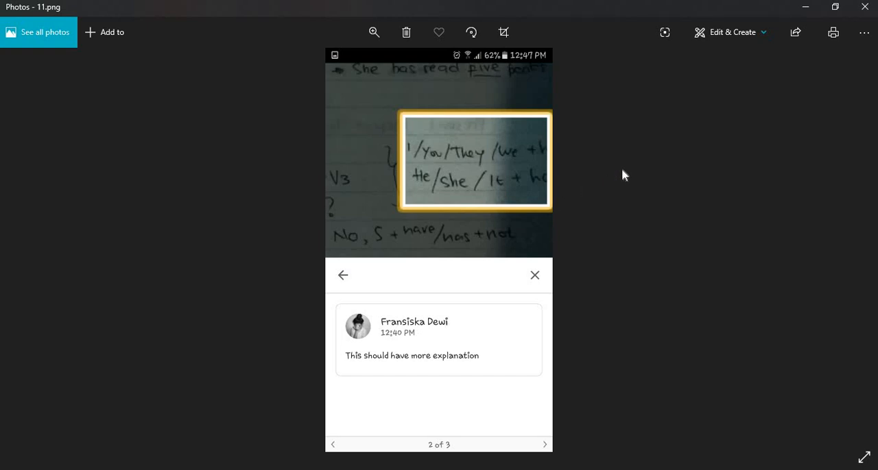